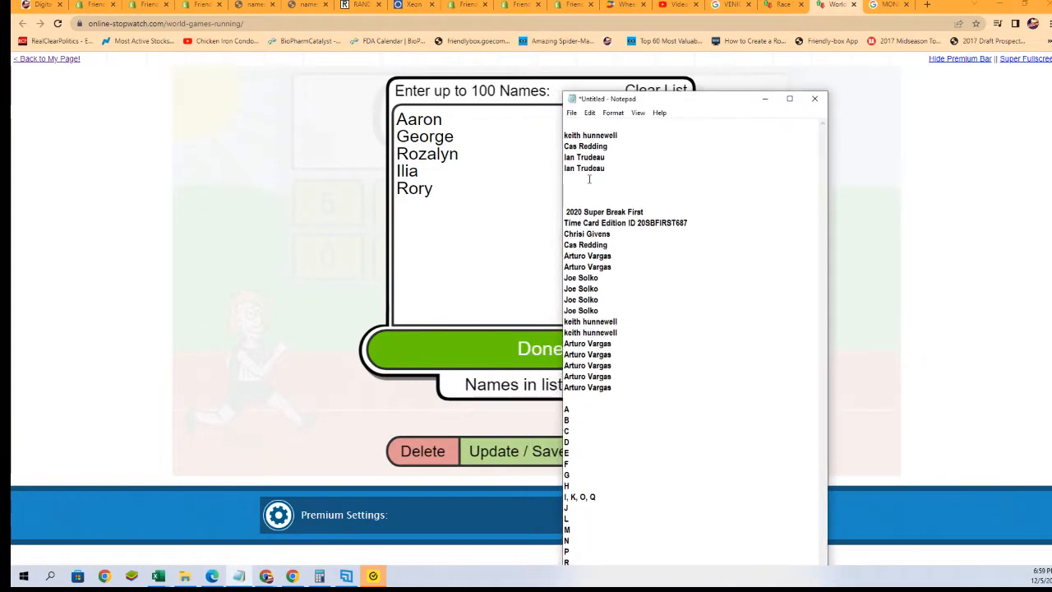
pyautogui.rightClick(584, 146)
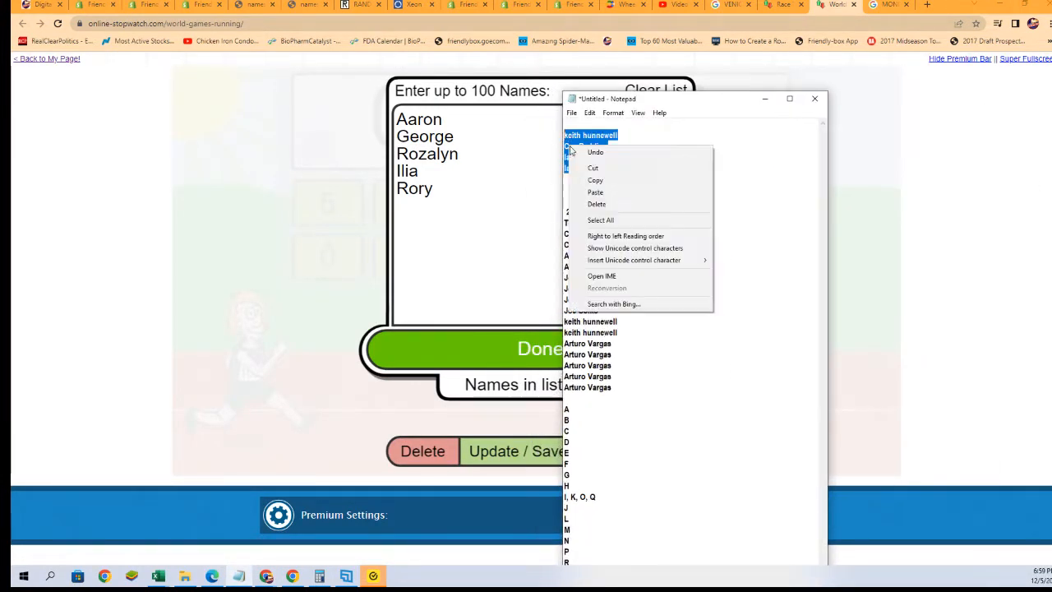
pyautogui.click(597, 204)
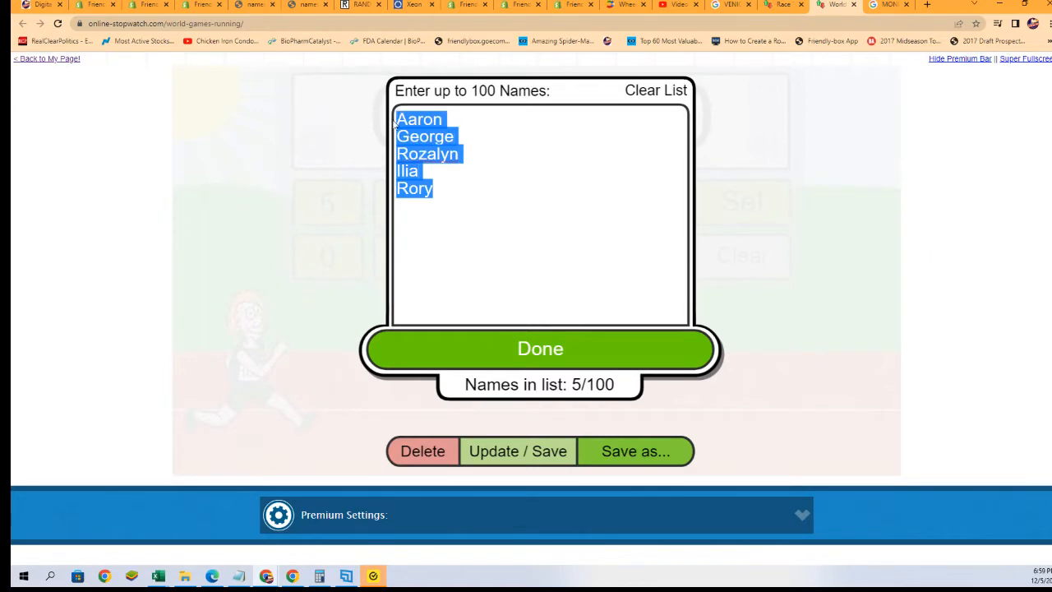
pyautogui.write('keith hunnewell')
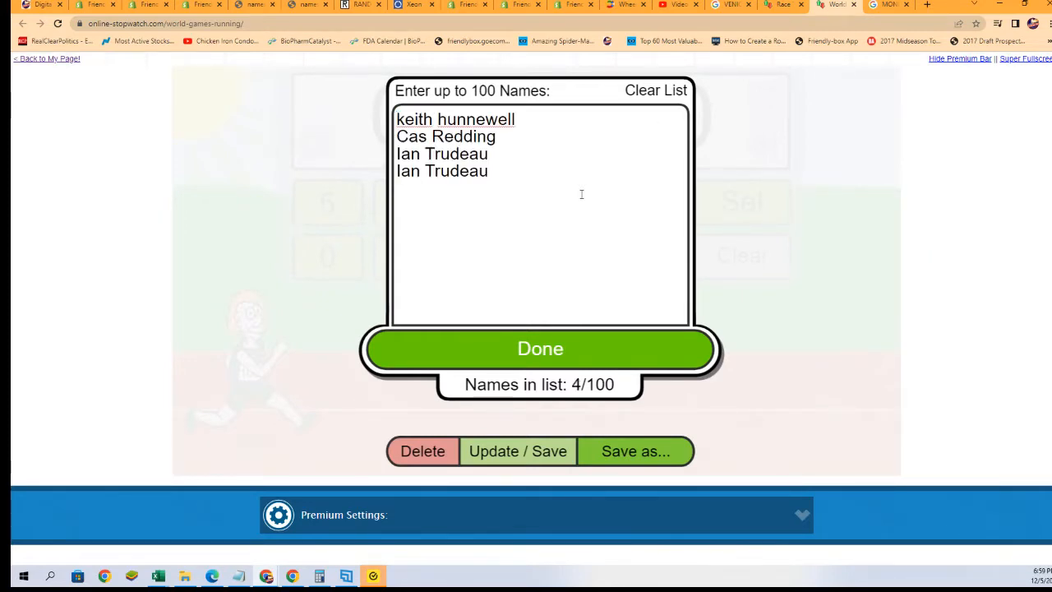
pyautogui.click(540, 348)
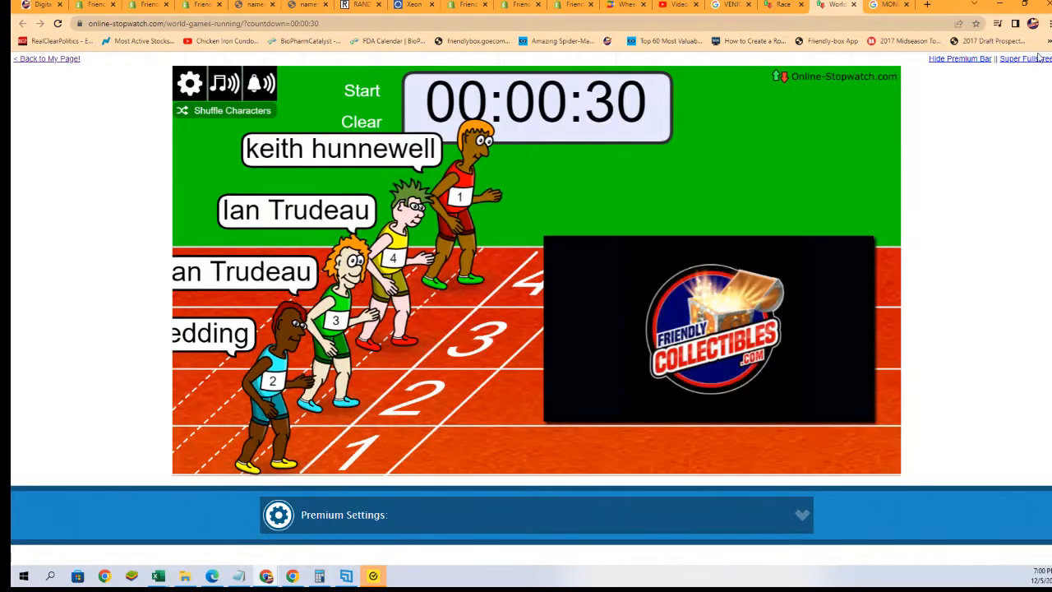
pyautogui.click(1026, 59)
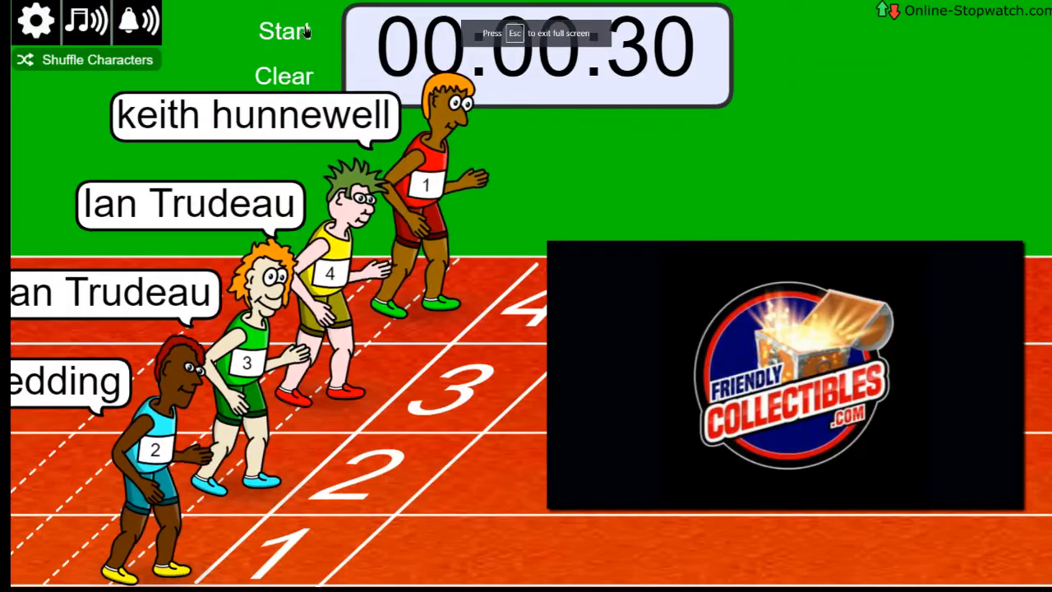
pyautogui.click(284, 31)
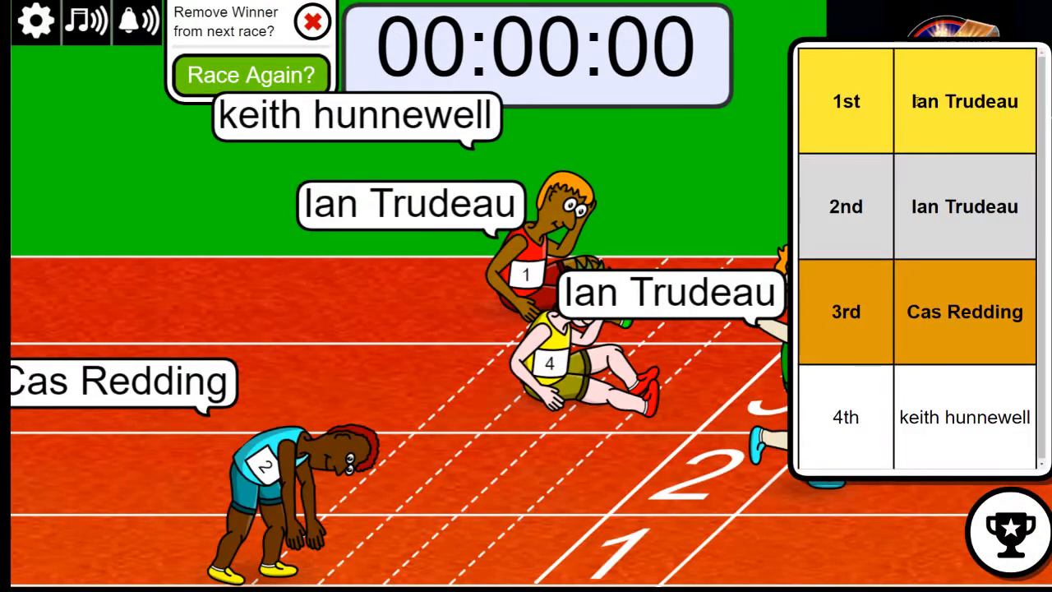
pyautogui.rightClick(964, 101)
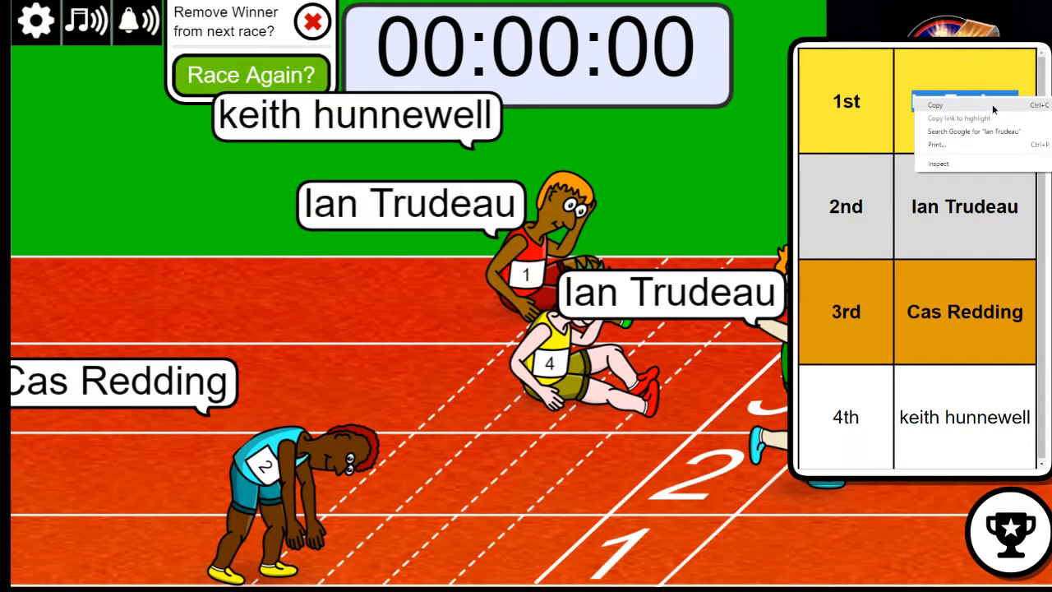
pyautogui.click(935, 104)
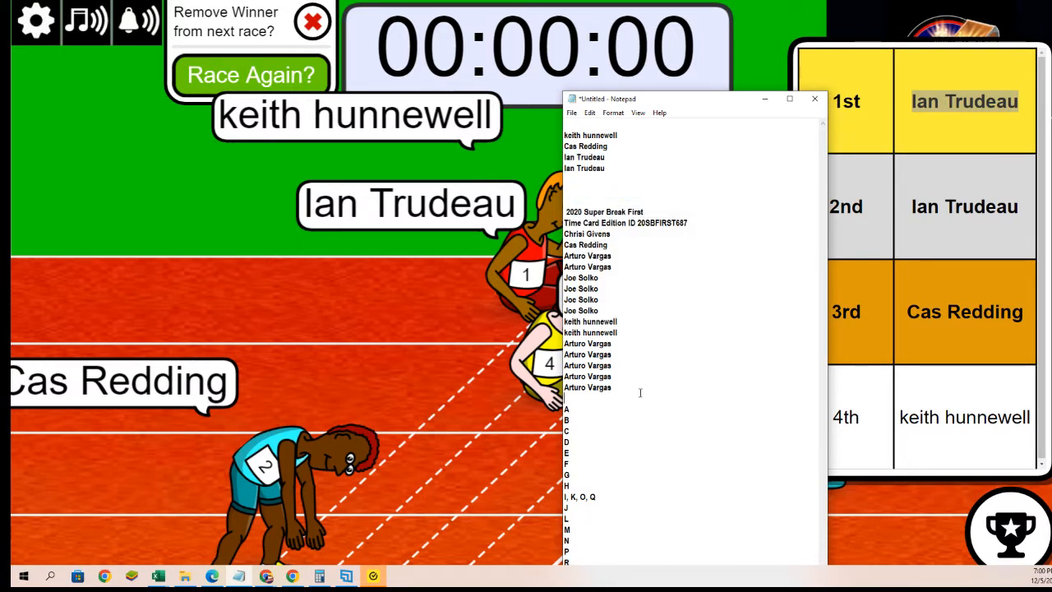
pyautogui.write('Ian Trudeau')
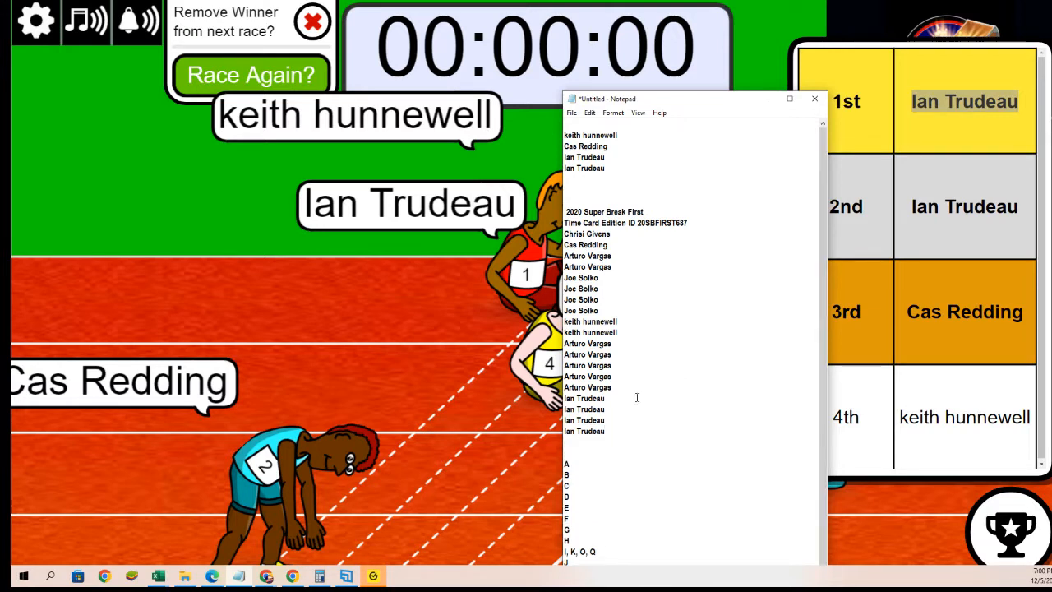
pyautogui.moveTo(566, 223)
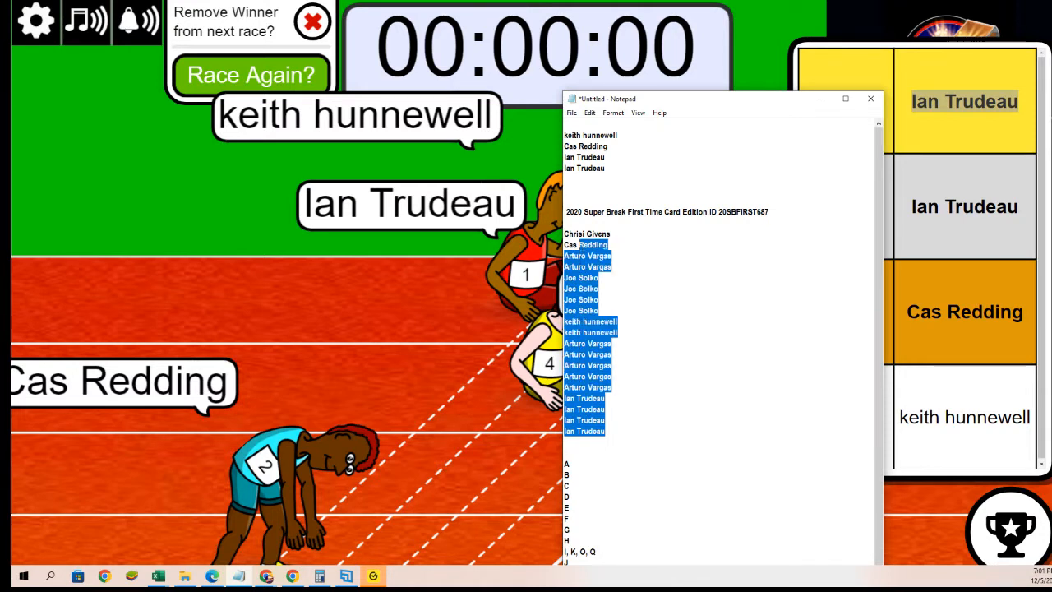
# - Copy the whole owner list from Notepad for randomizing
pyautogui.rightClick(588, 245)
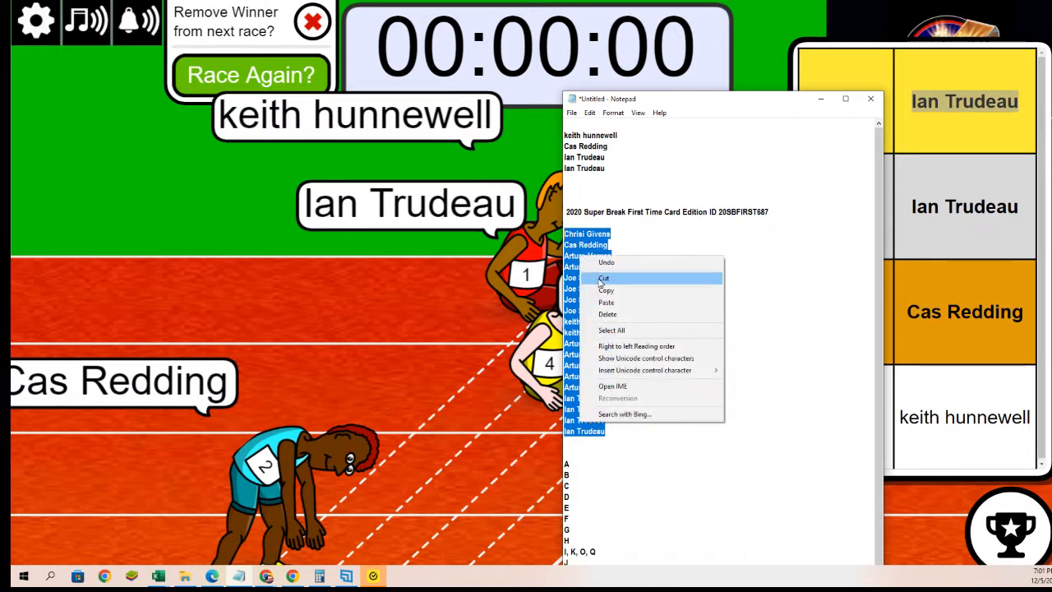
pyautogui.moveTo(606, 289)
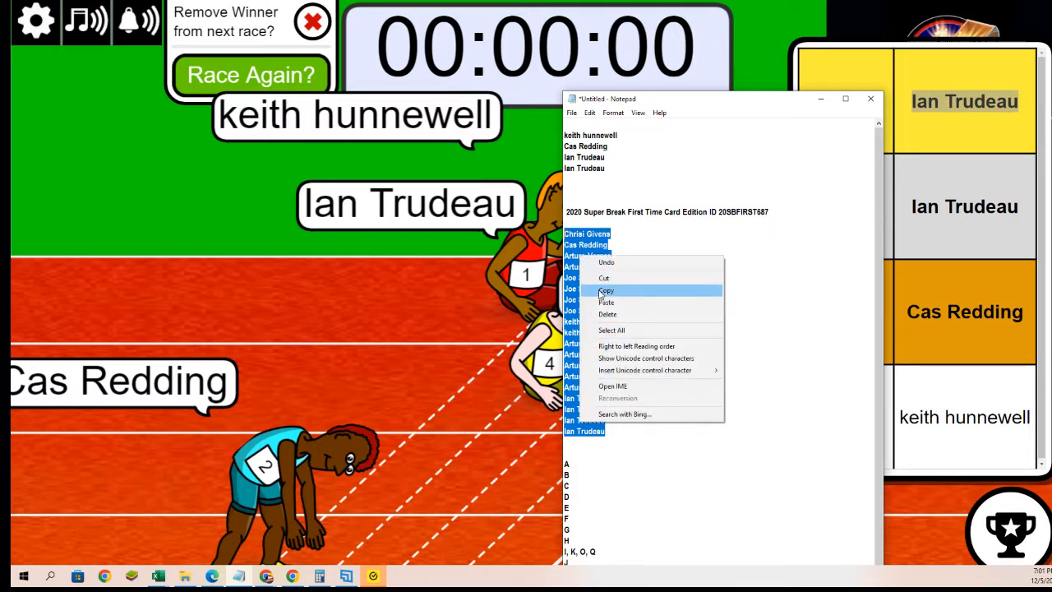
pyautogui.click(606, 290)
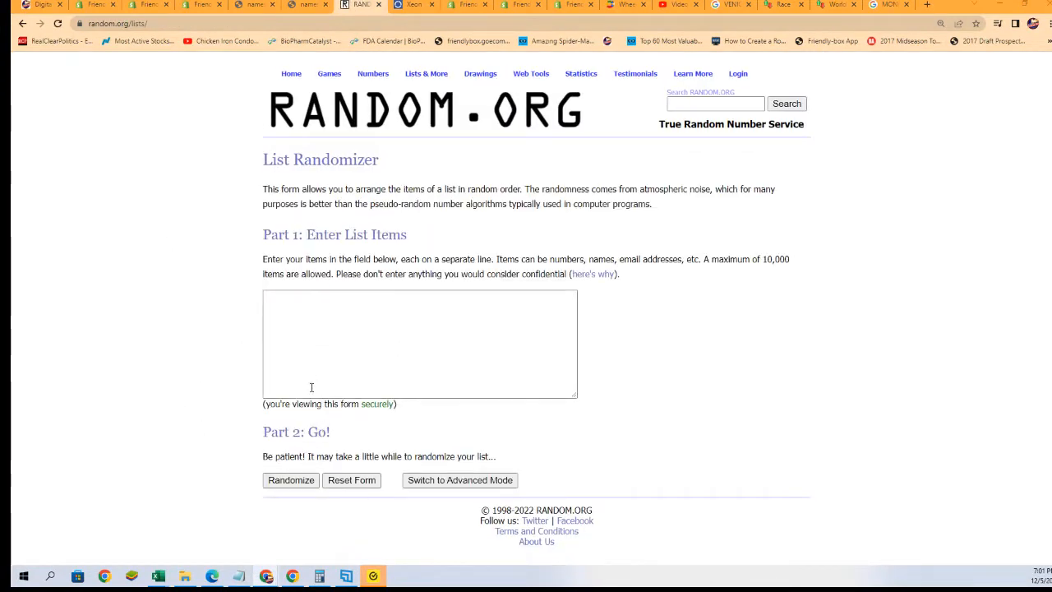
# - Paste the 19 owner names into the List Randomizer, shuffle seven times, and select the final order
pyautogui.write('keith hunnewell')
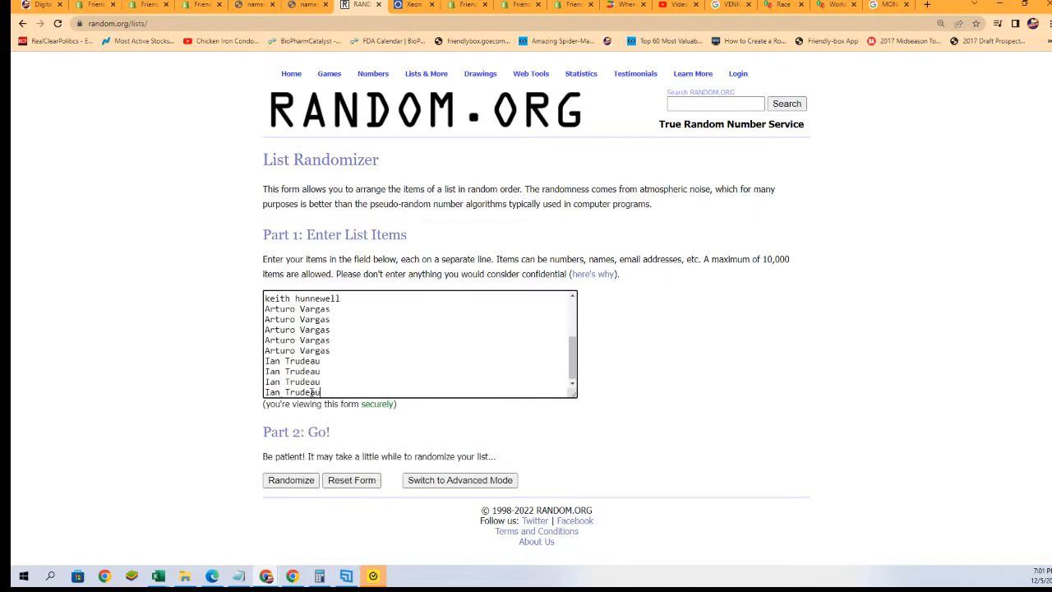
pyautogui.moveTo(703, 381)
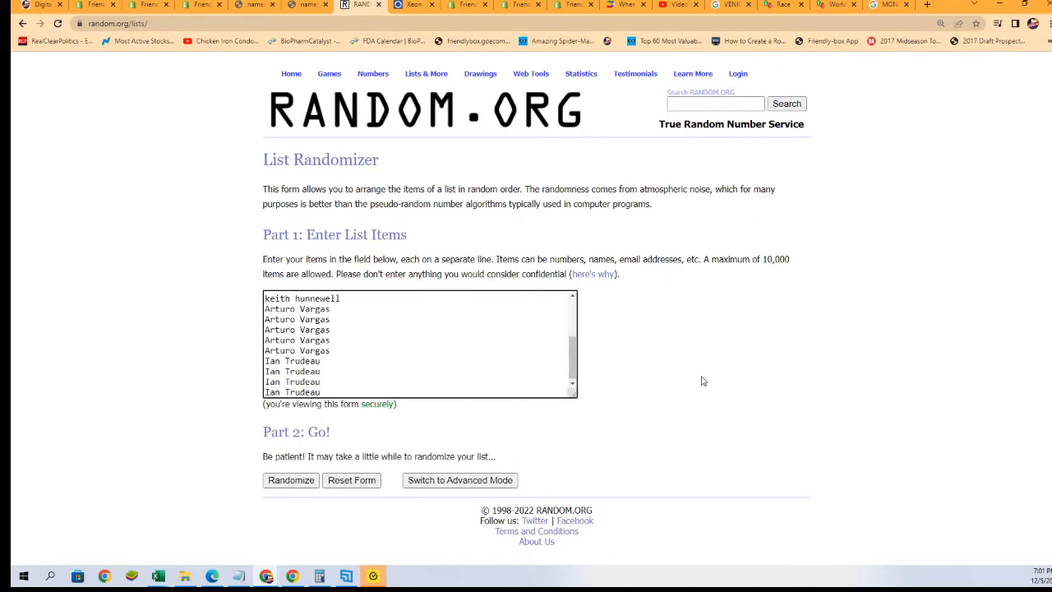
pyautogui.click(290, 480)
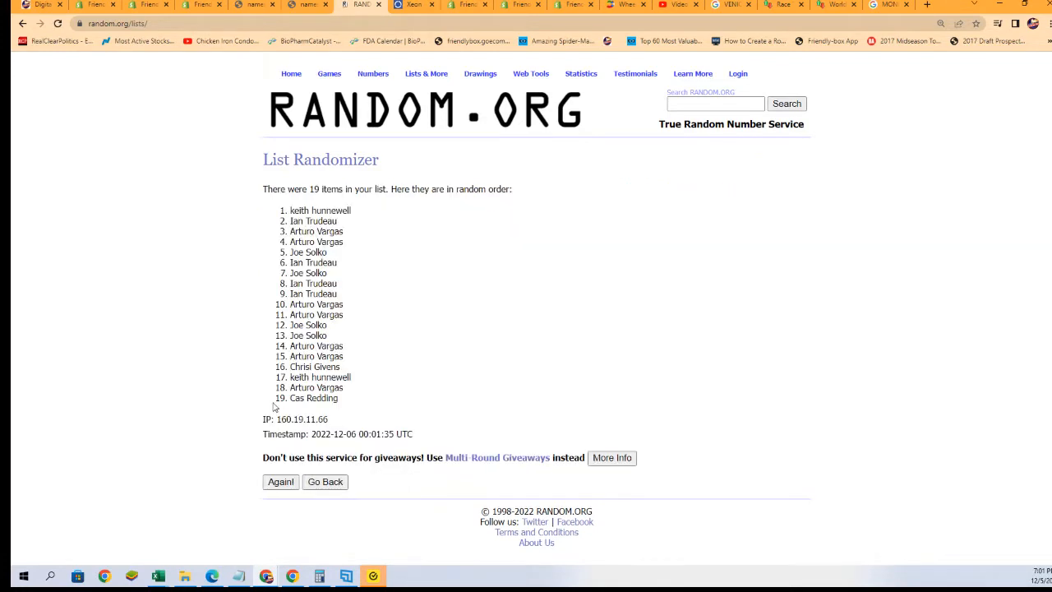
pyautogui.click(279, 480)
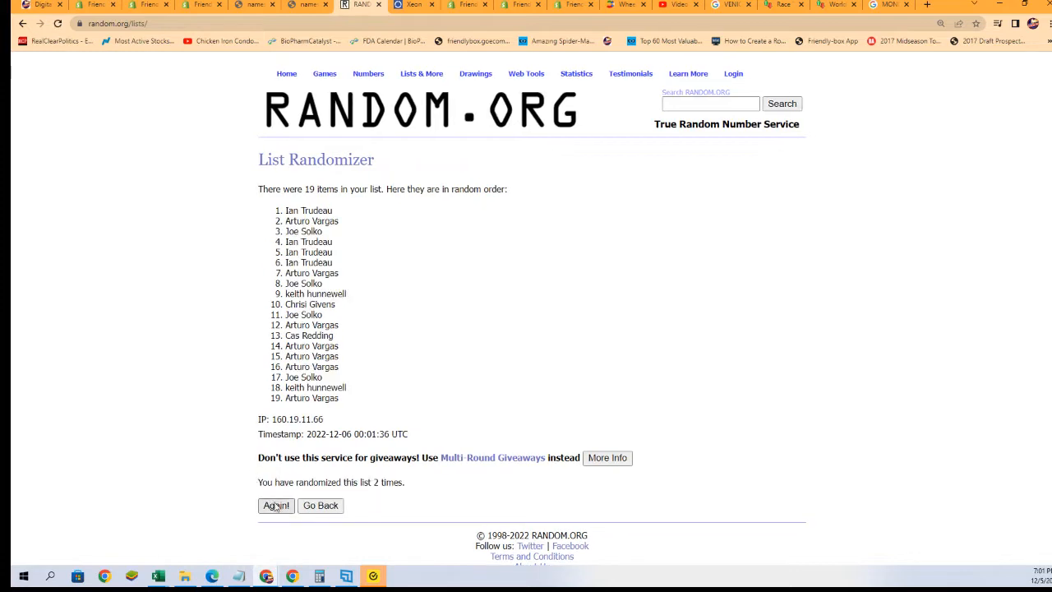
pyautogui.click(276, 506)
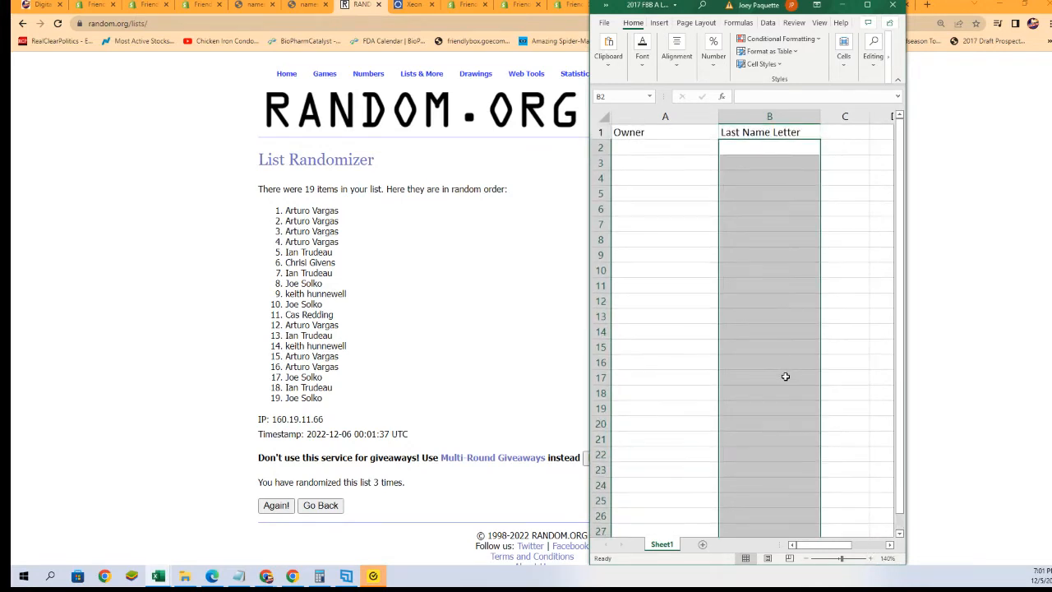
pyautogui.moveTo(730, 340)
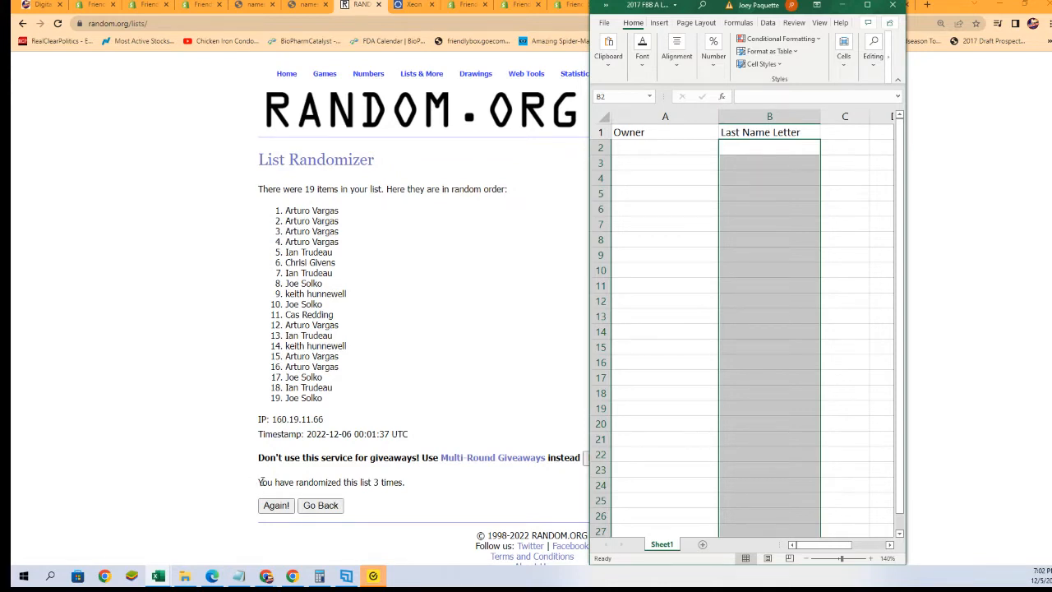
pyautogui.click(277, 505)
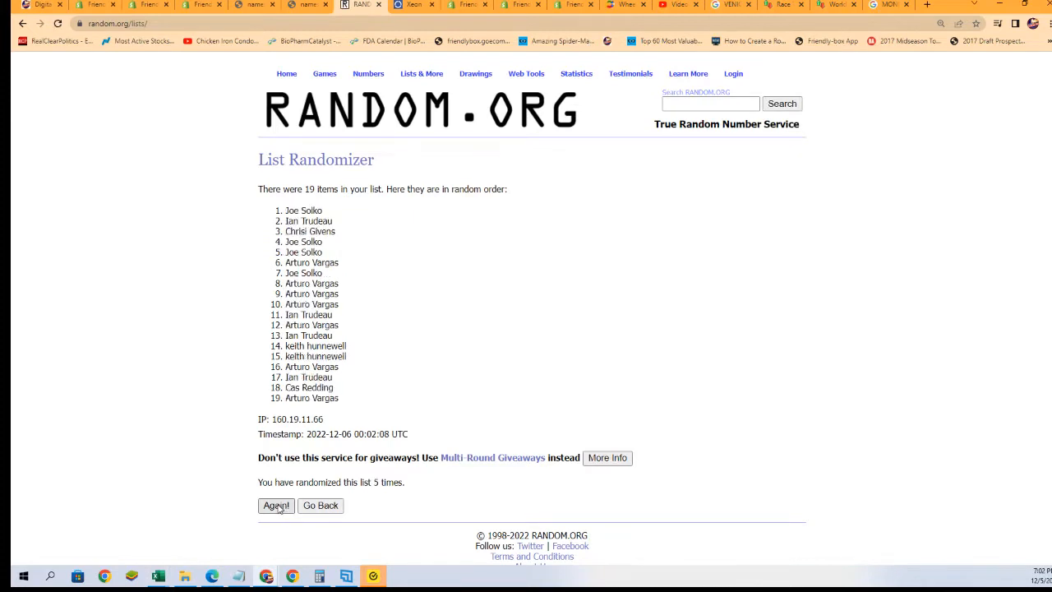
pyautogui.click(276, 504)
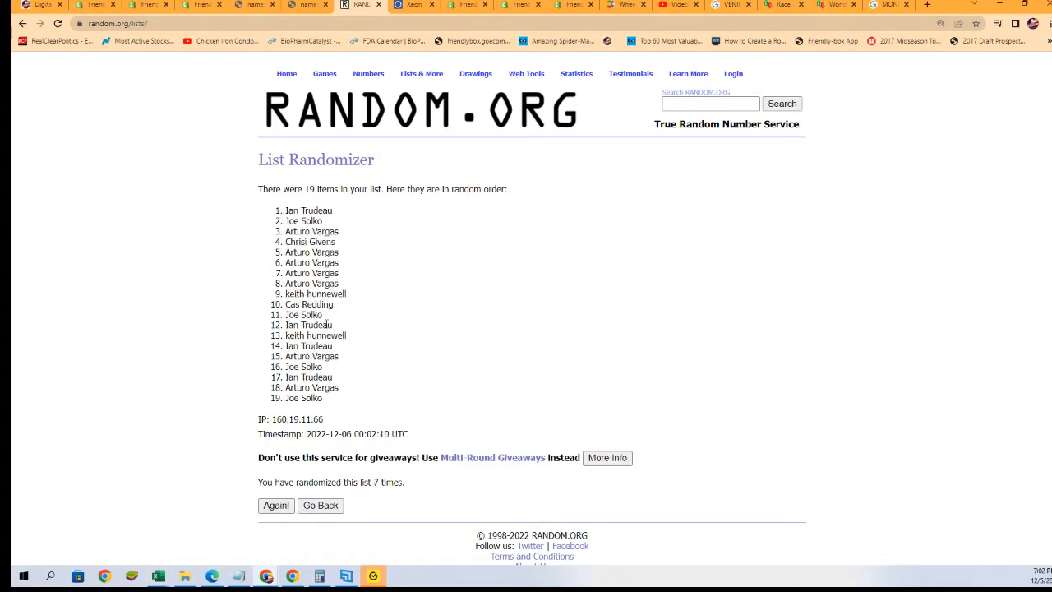
pyautogui.moveTo(288, 210); pyautogui.dragTo(325, 398)
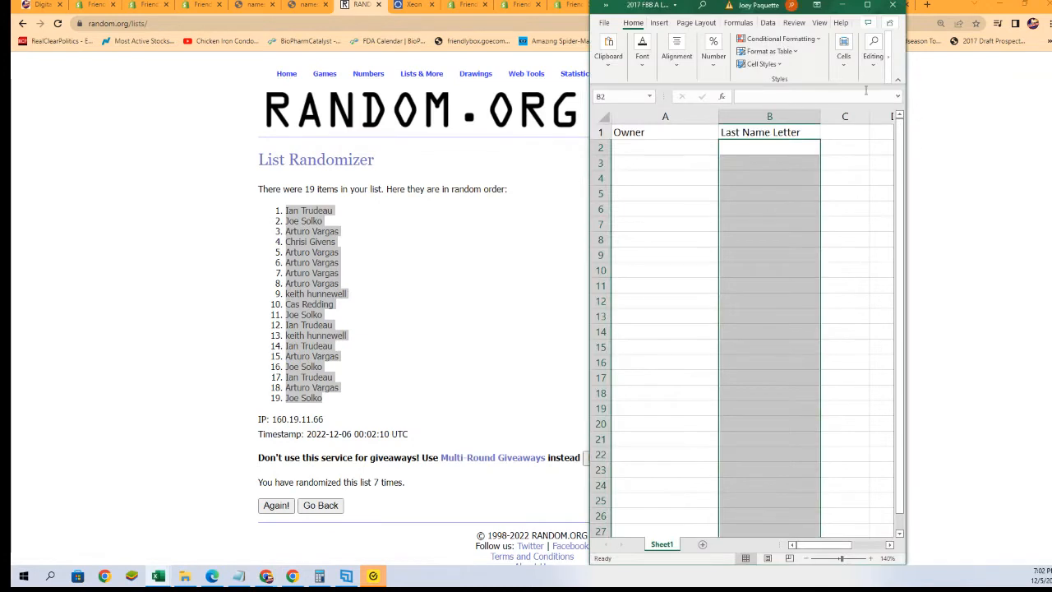
# - Paste the 19 shuffled names into A2 as Text via Paste Special and narrow column A to fit
pyautogui.rightClick(665, 147)
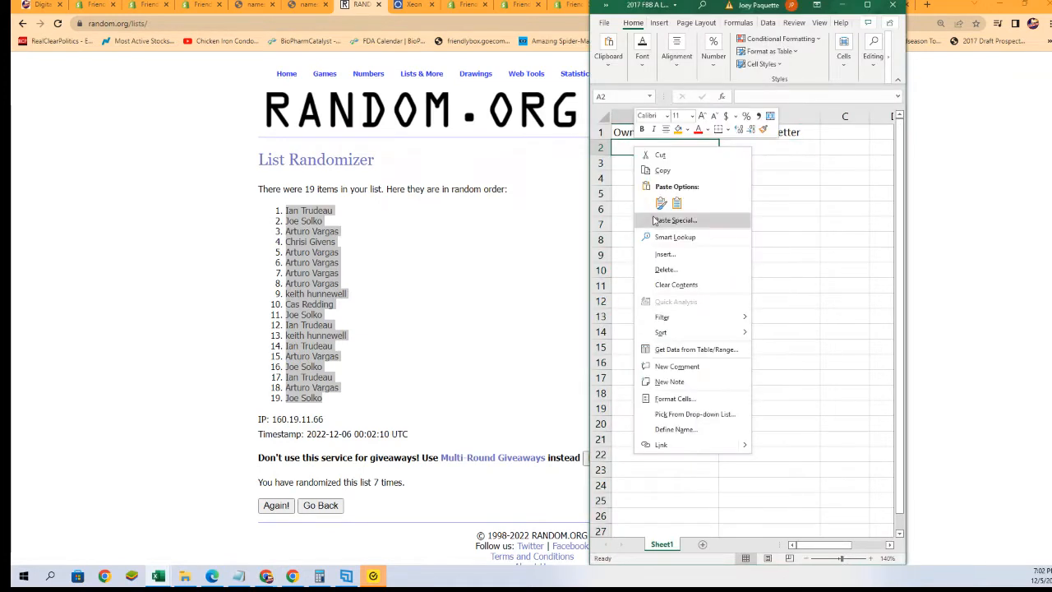
pyautogui.click(675, 219)
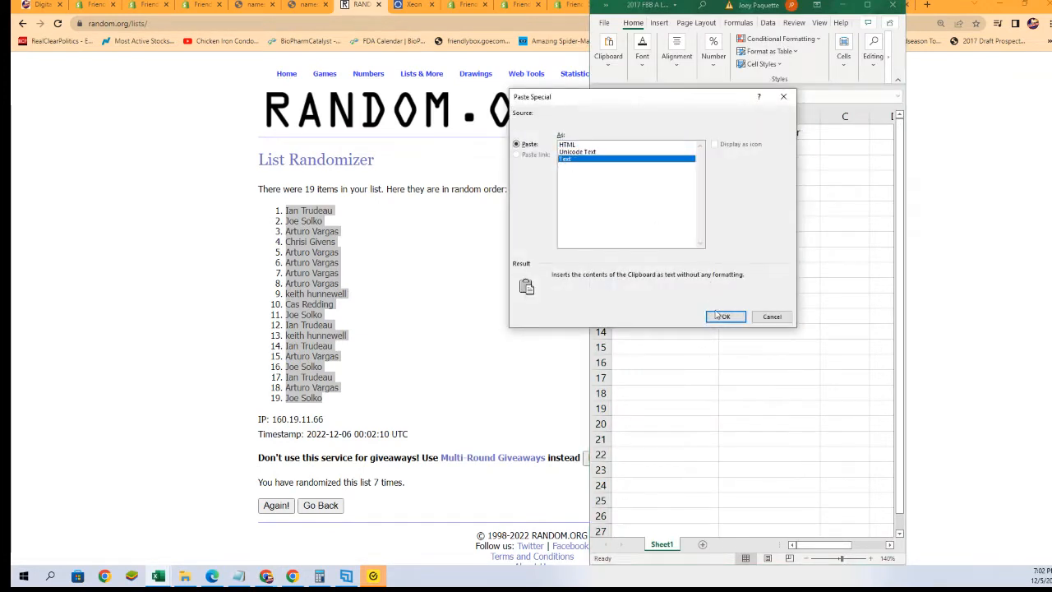
pyautogui.click(725, 317)
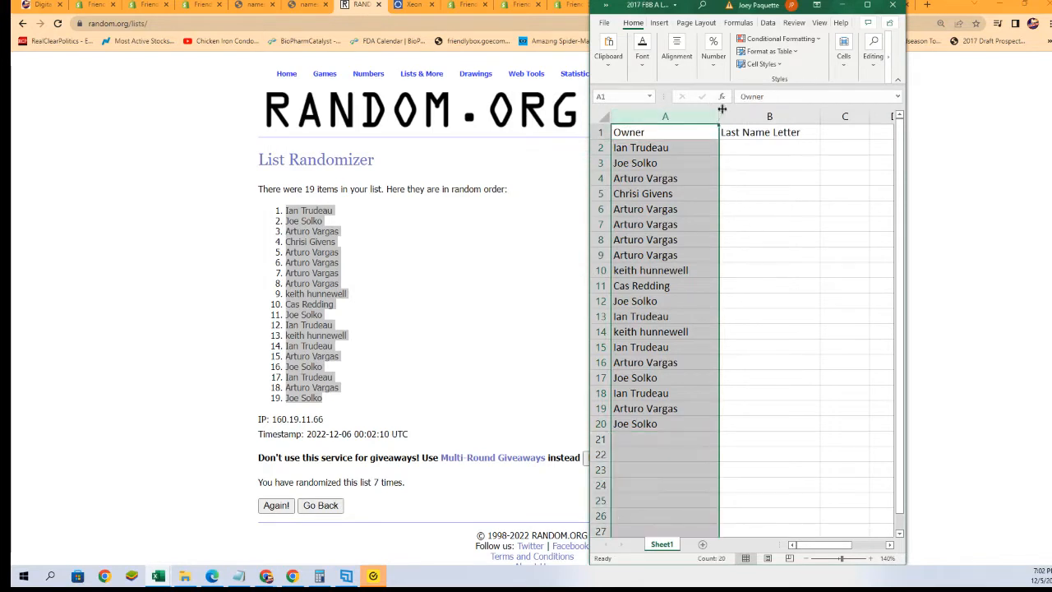
pyautogui.moveTo(722, 116); pyautogui.dragTo(703, 116)
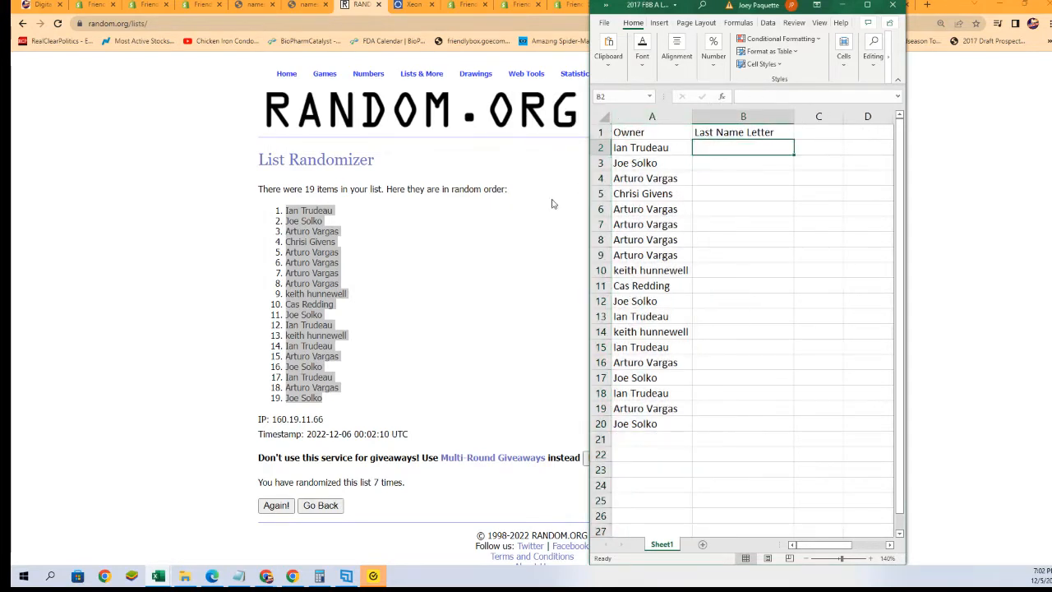
pyautogui.click(422, 73)
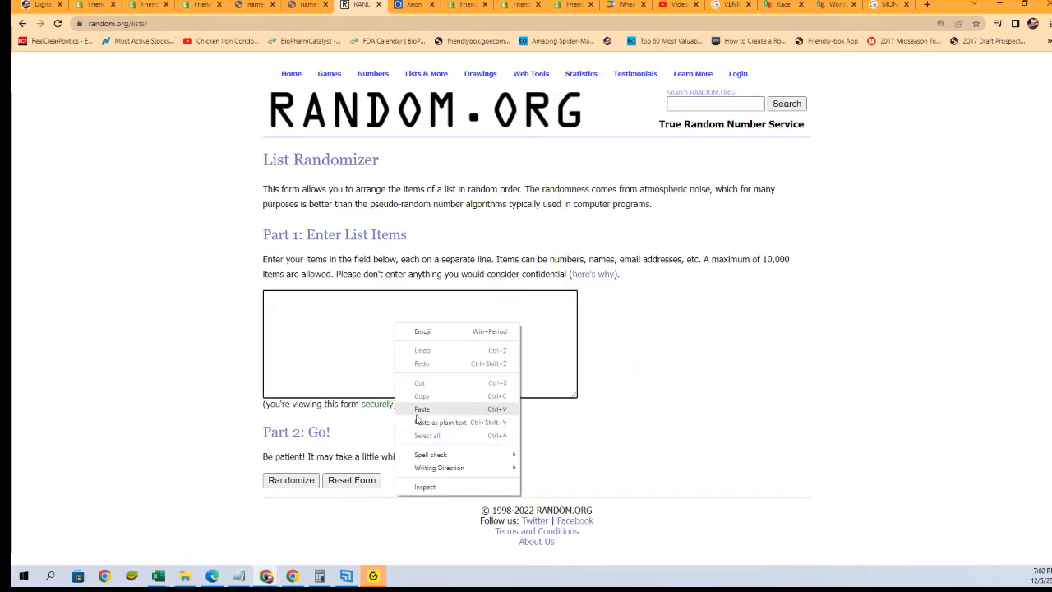
# - Paste the 19 last-name letter groups into the randomizer, shuffle repeatedly, and select the final order
pyautogui.click(422, 408)
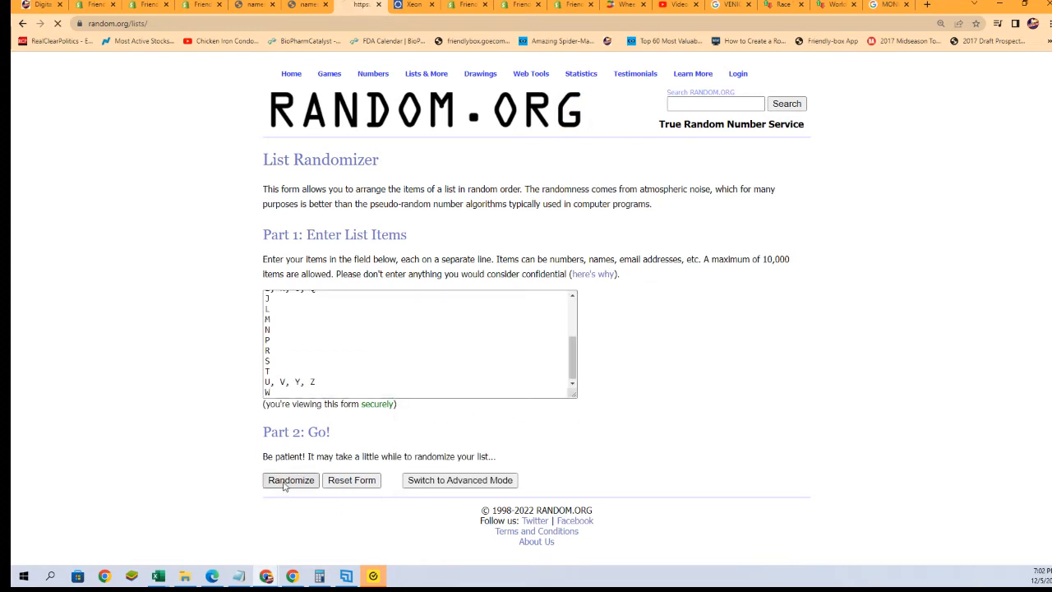
pyautogui.click(291, 480)
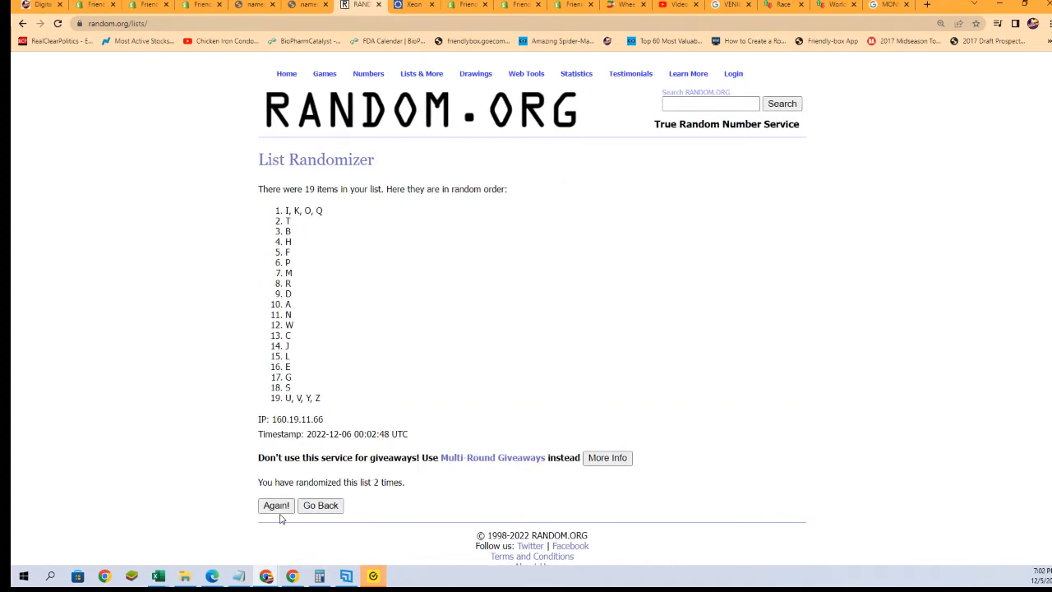
pyautogui.moveTo(252, 472)
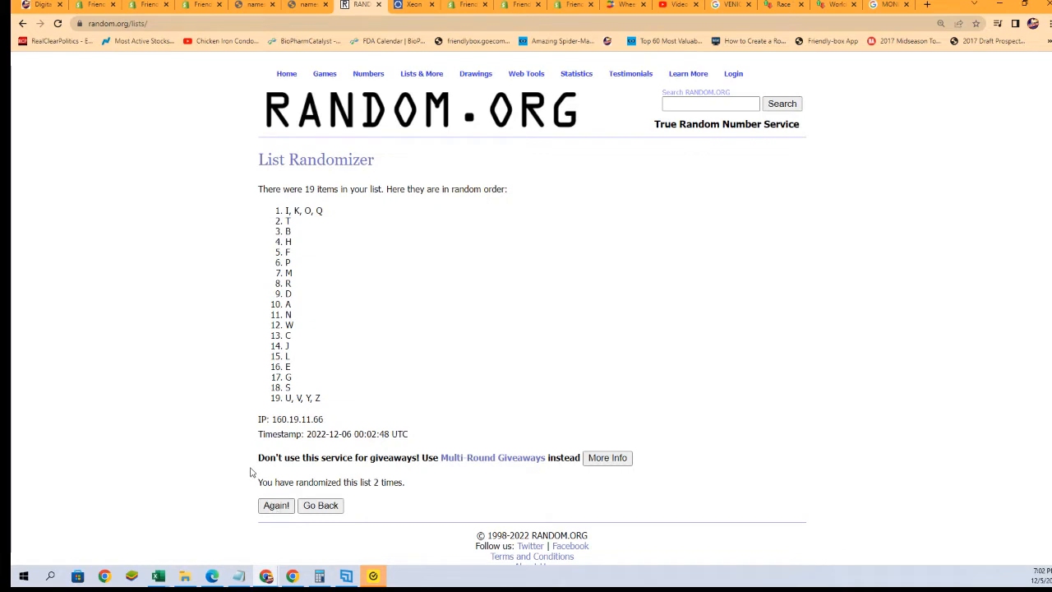
pyautogui.click(275, 505)
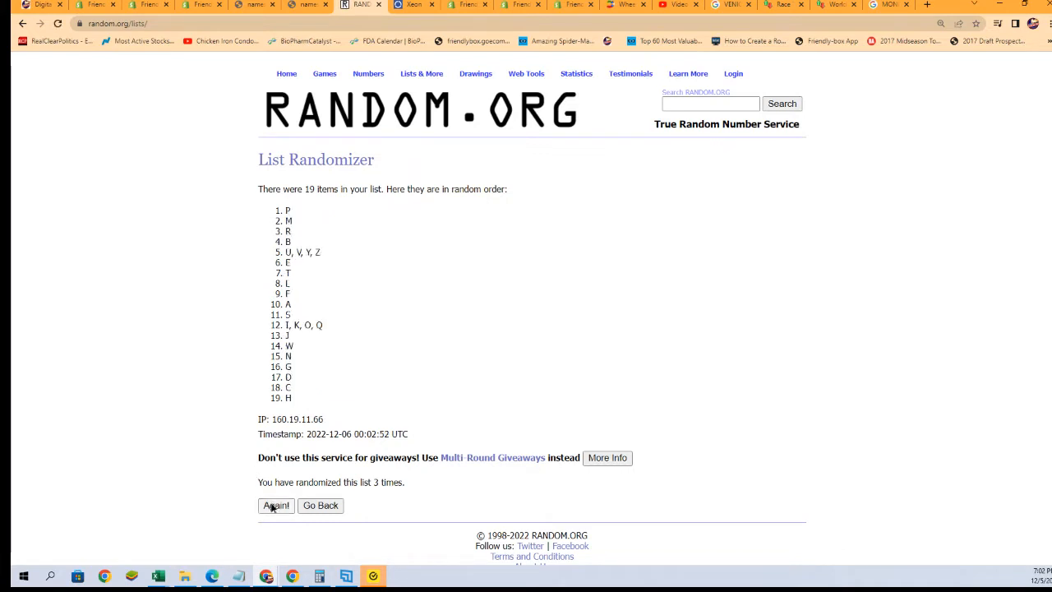
pyautogui.click(276, 505)
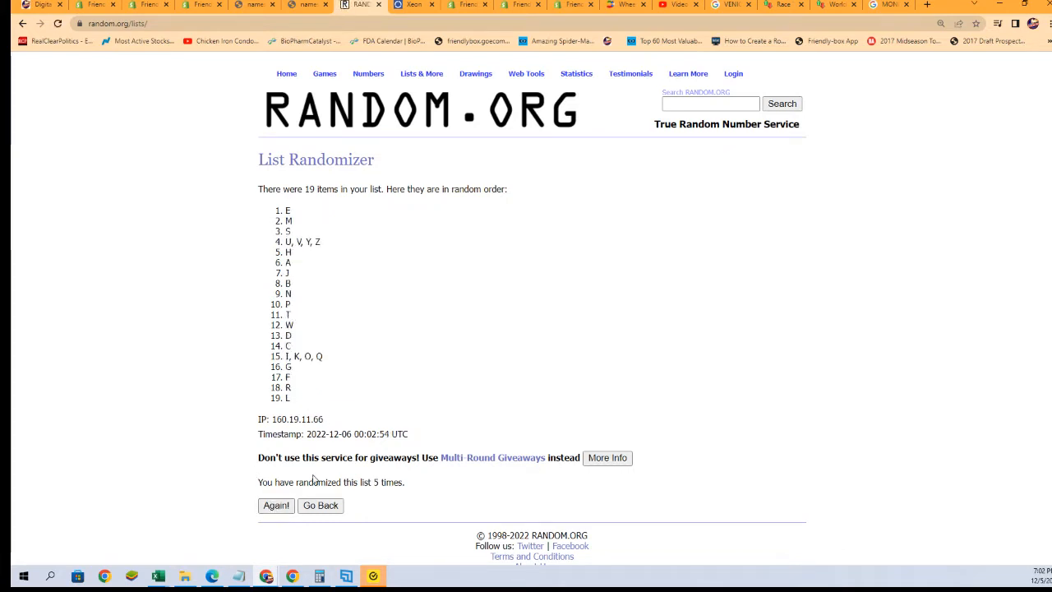
pyautogui.click(275, 505)
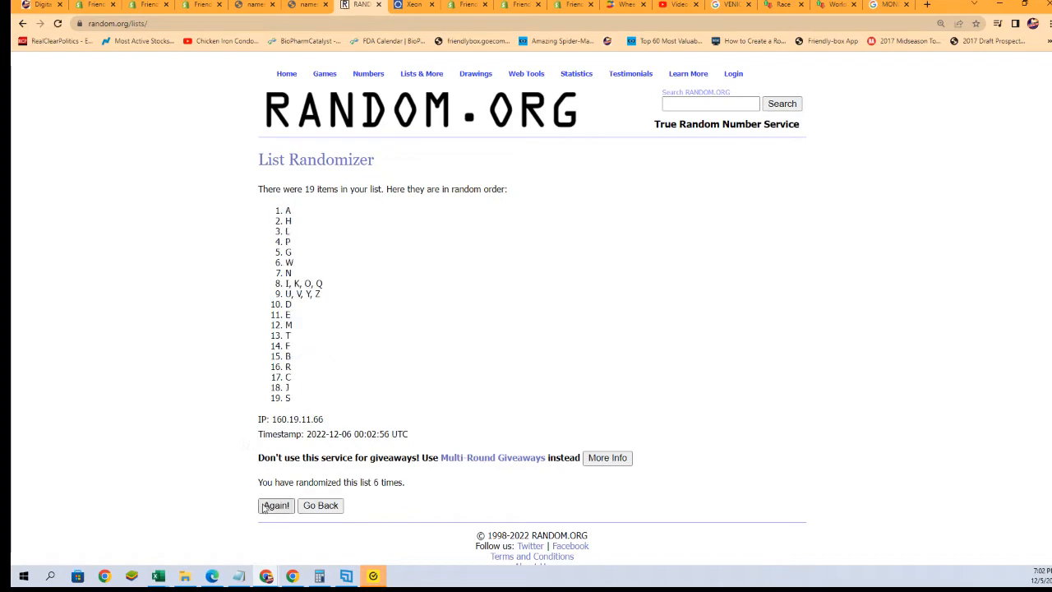
pyautogui.click(276, 506)
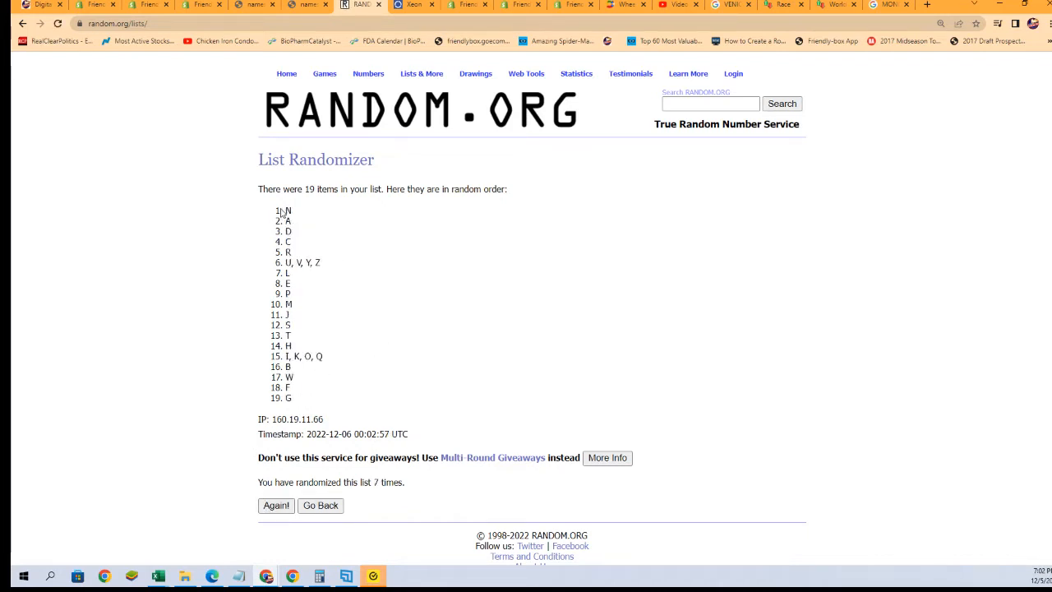
pyautogui.moveTo(284, 209); pyautogui.dragTo(287, 399)
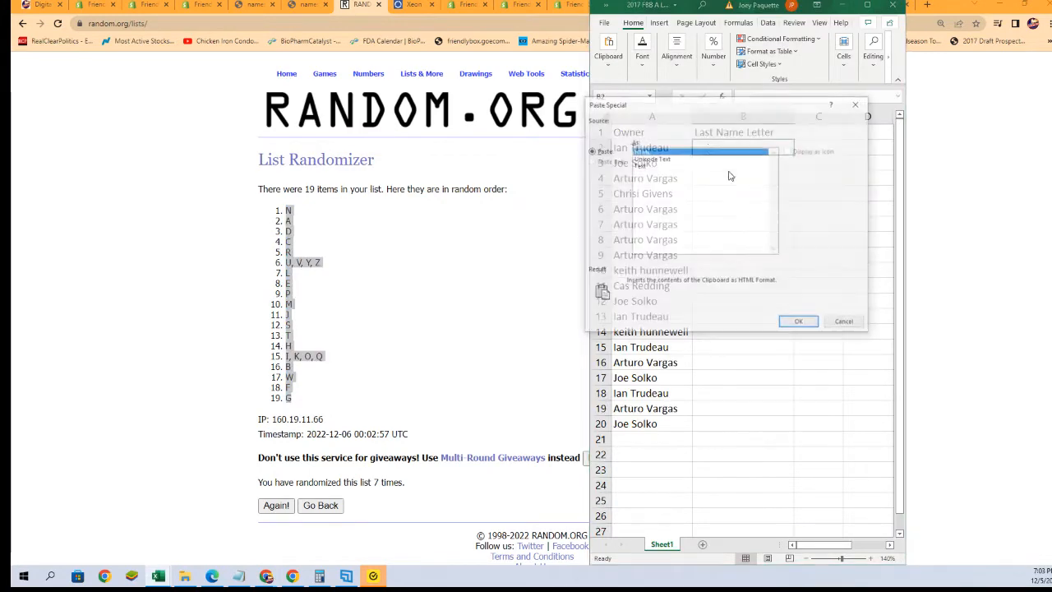
# - Paste the shuffled letters into B2 as Text and zoom the sheet to 150%
pyautogui.click(798, 321)
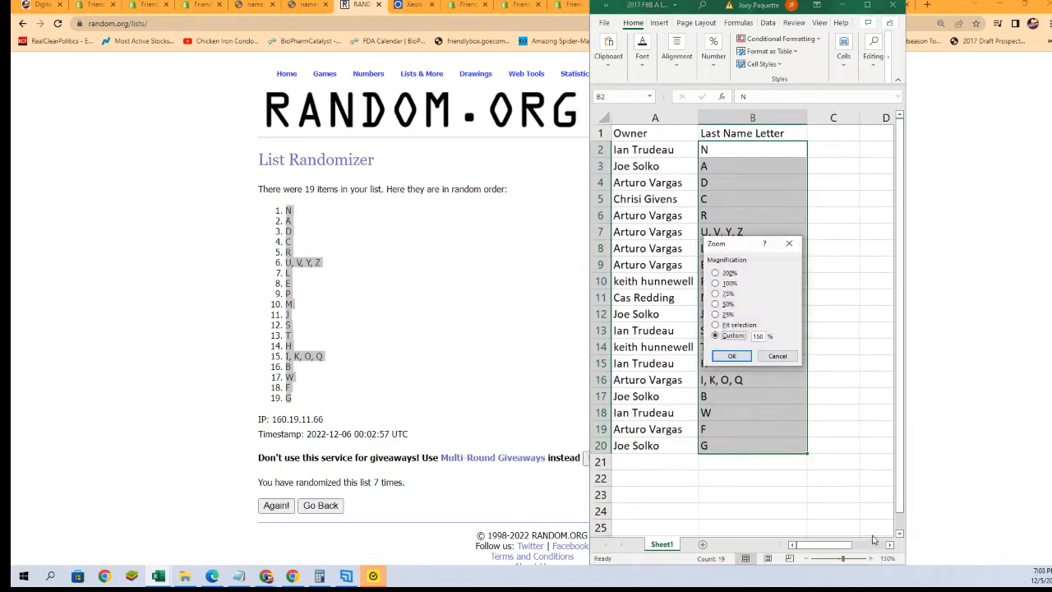
pyautogui.click(731, 356)
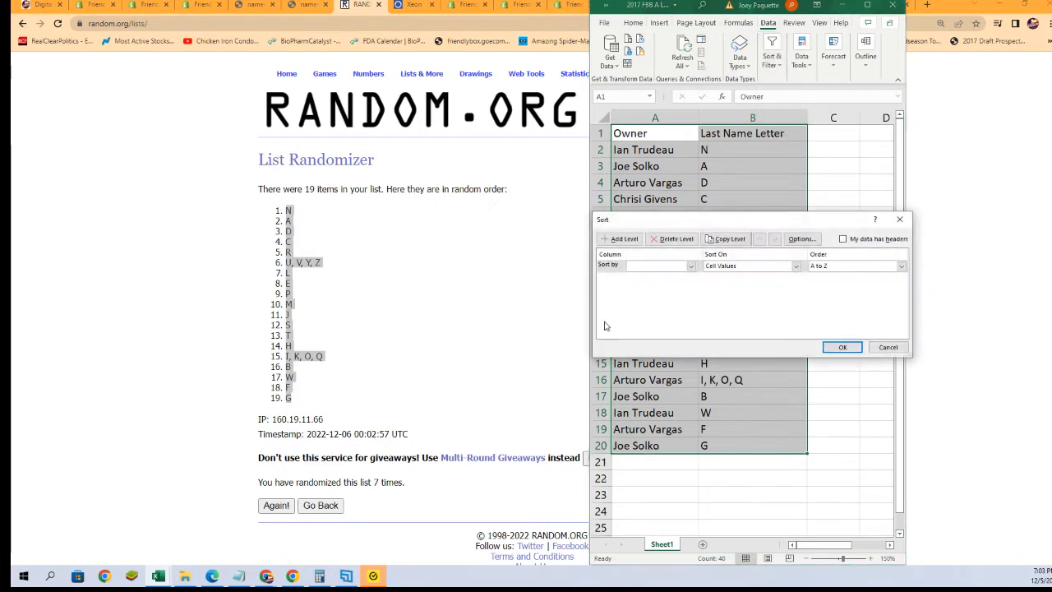
# - Sort the rows by Column B letters, then select the misplaced header row 12
pyautogui.click(692, 265)
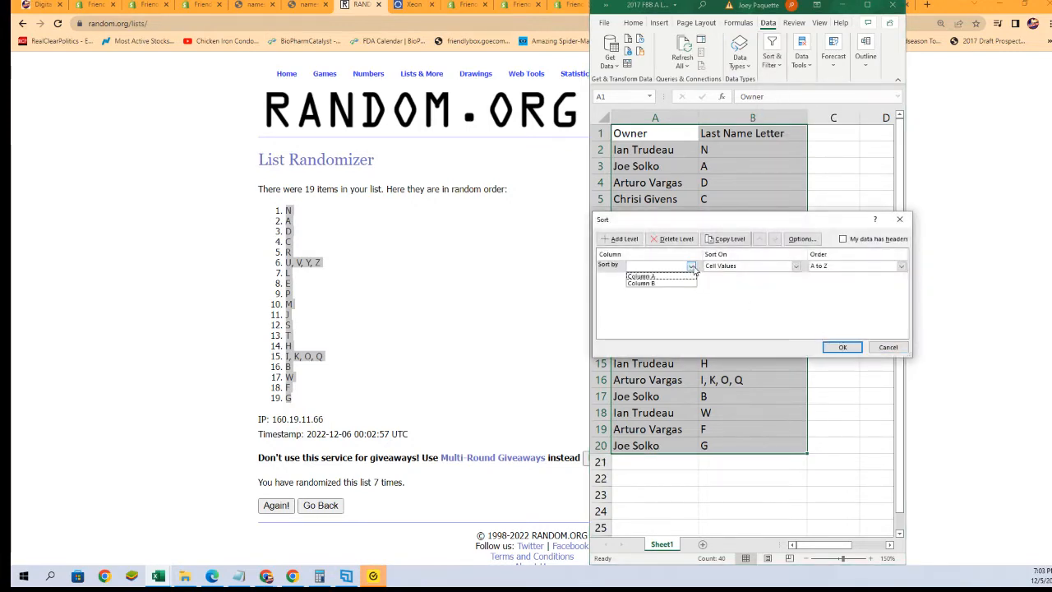
pyautogui.click(841, 346)
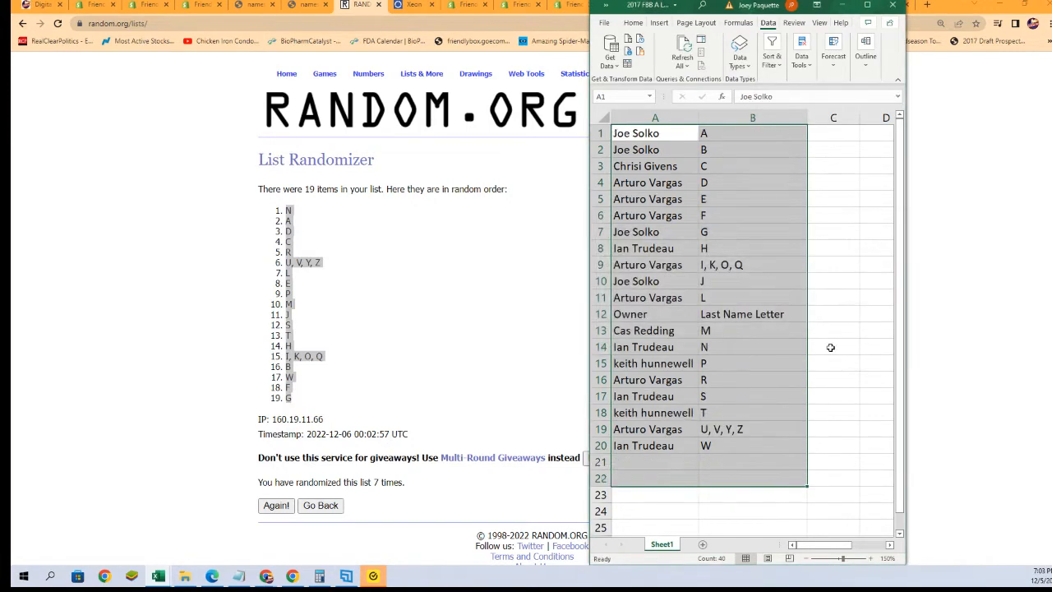
pyautogui.click(631, 314)
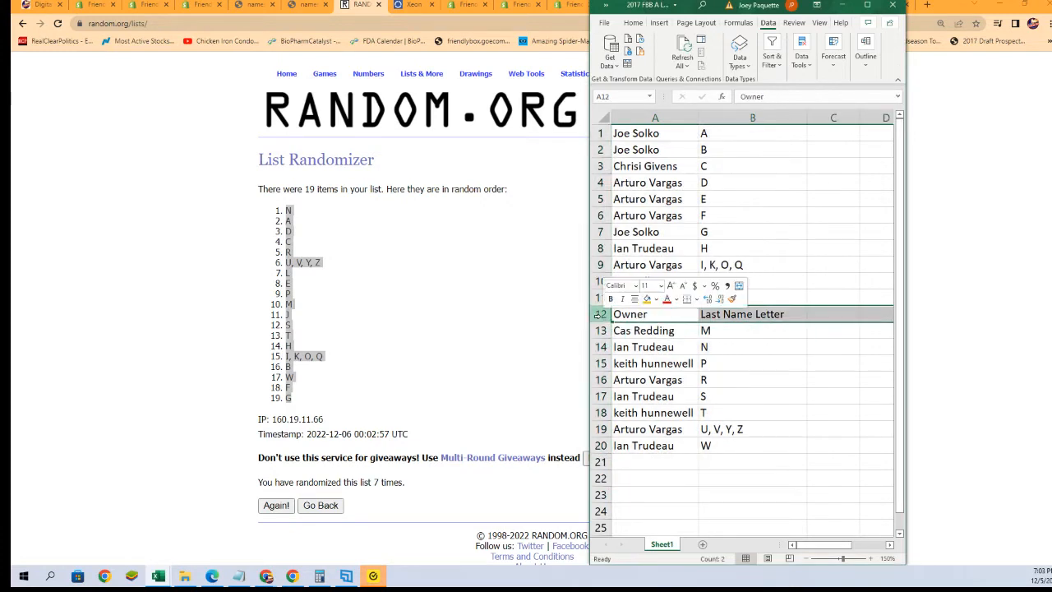